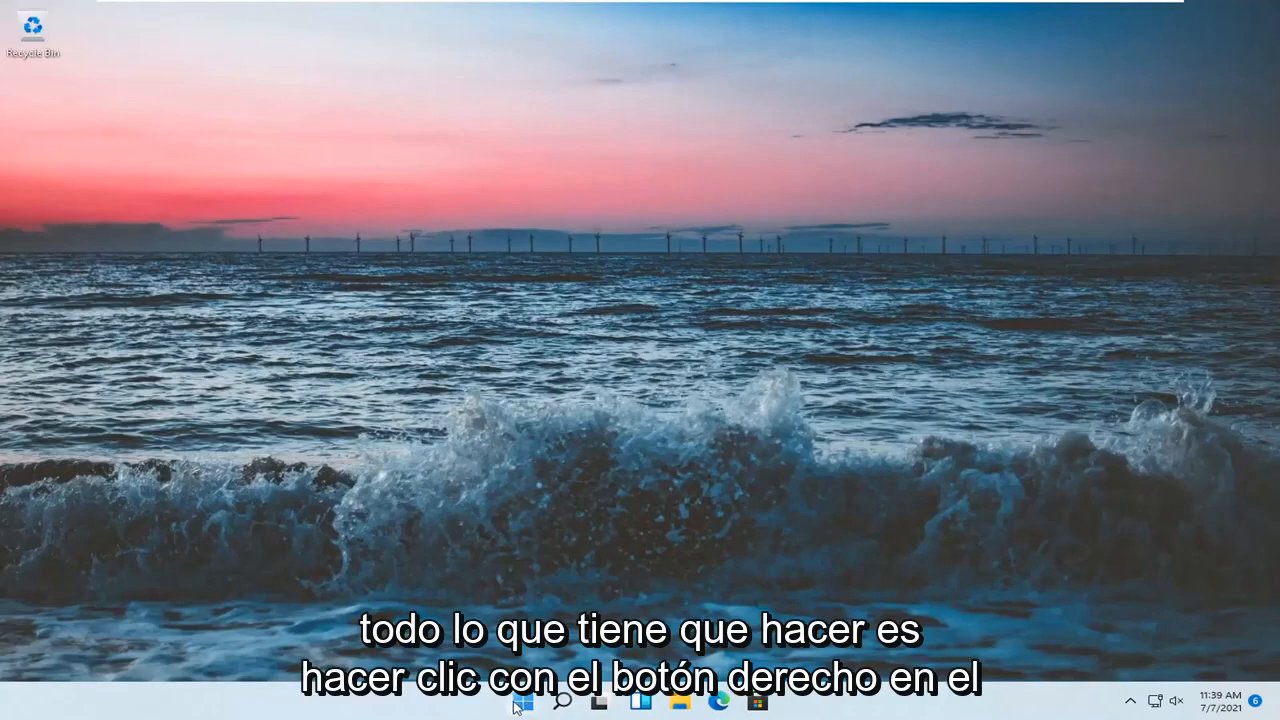
Step: Open Windows Settings from the Start button's right-click quick link menu
right_click(523, 700)
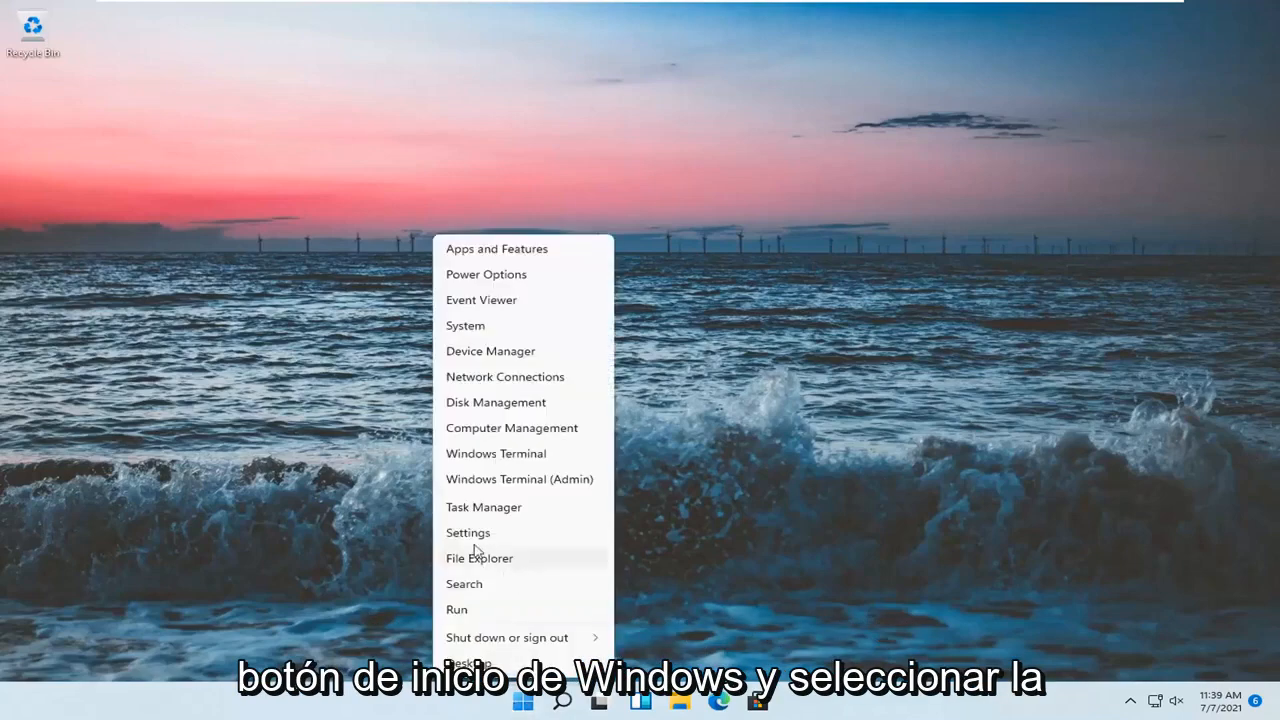
left_click(468, 532)
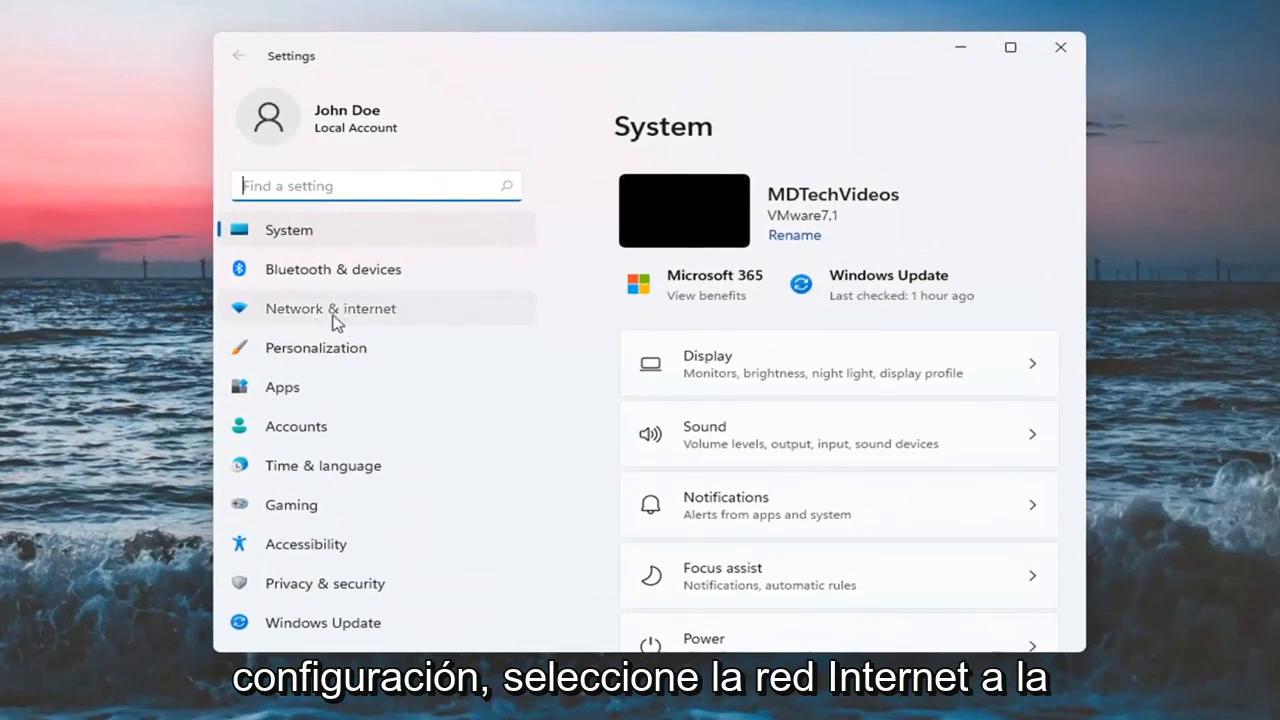
Step: Switch Use a proxy server off under Network & internet > Proxy, then close Settings
left_click(330, 308)
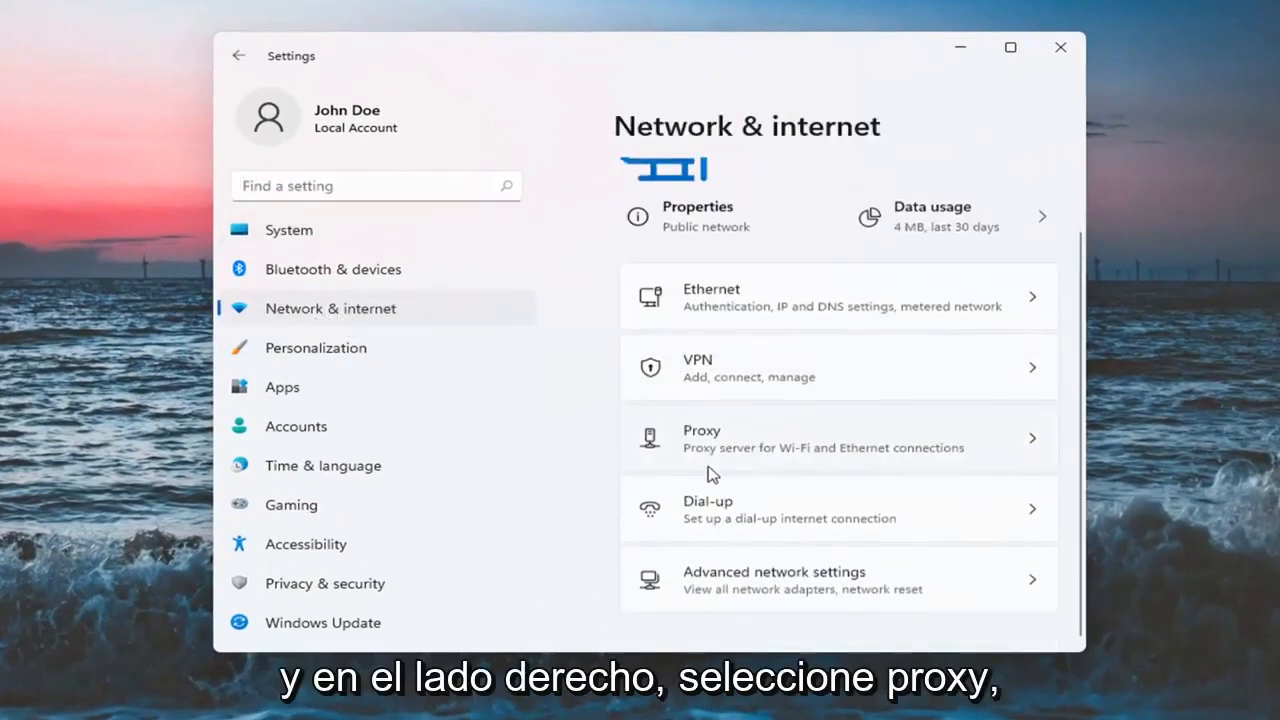
left_click(838, 438)
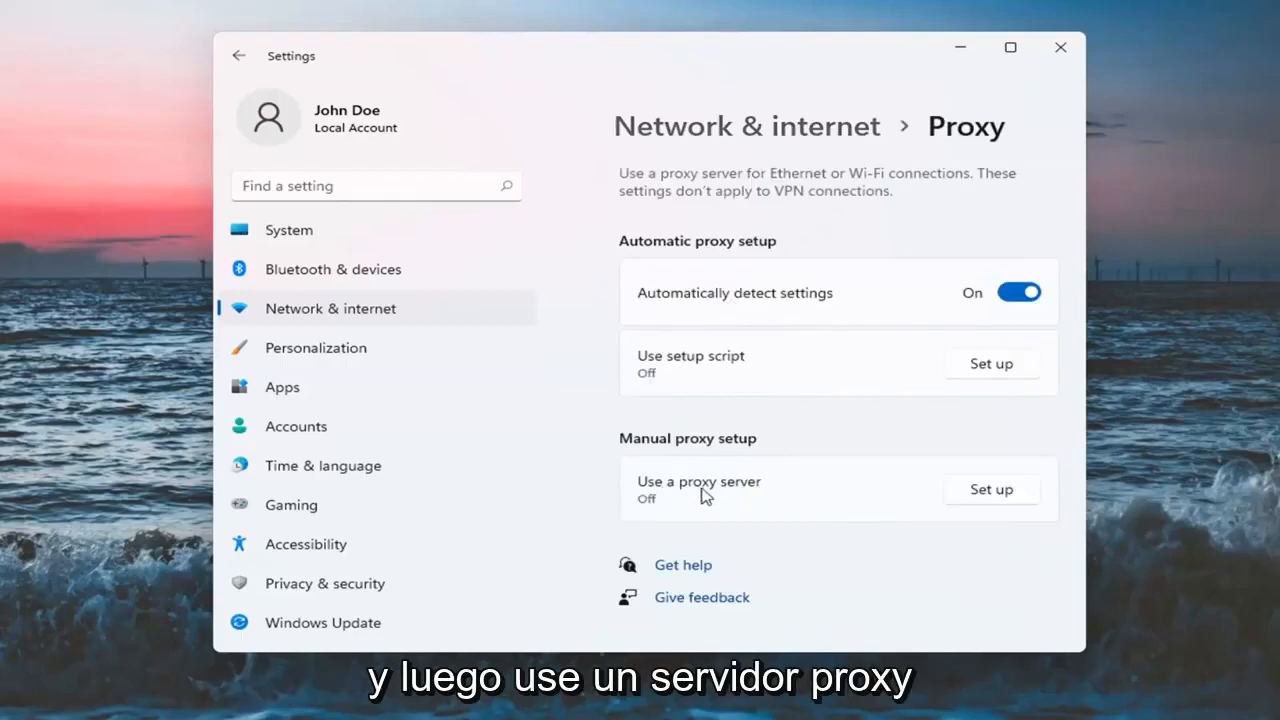
left_click(991, 489)
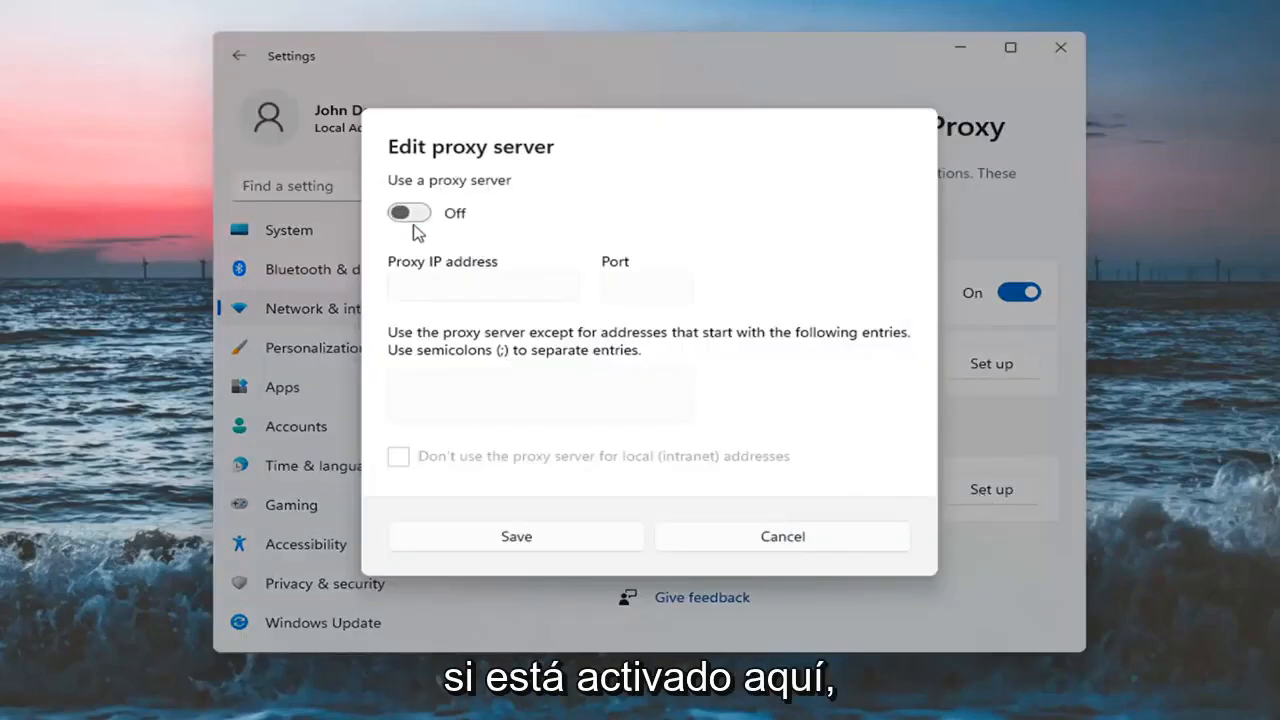
left_click(782, 536)
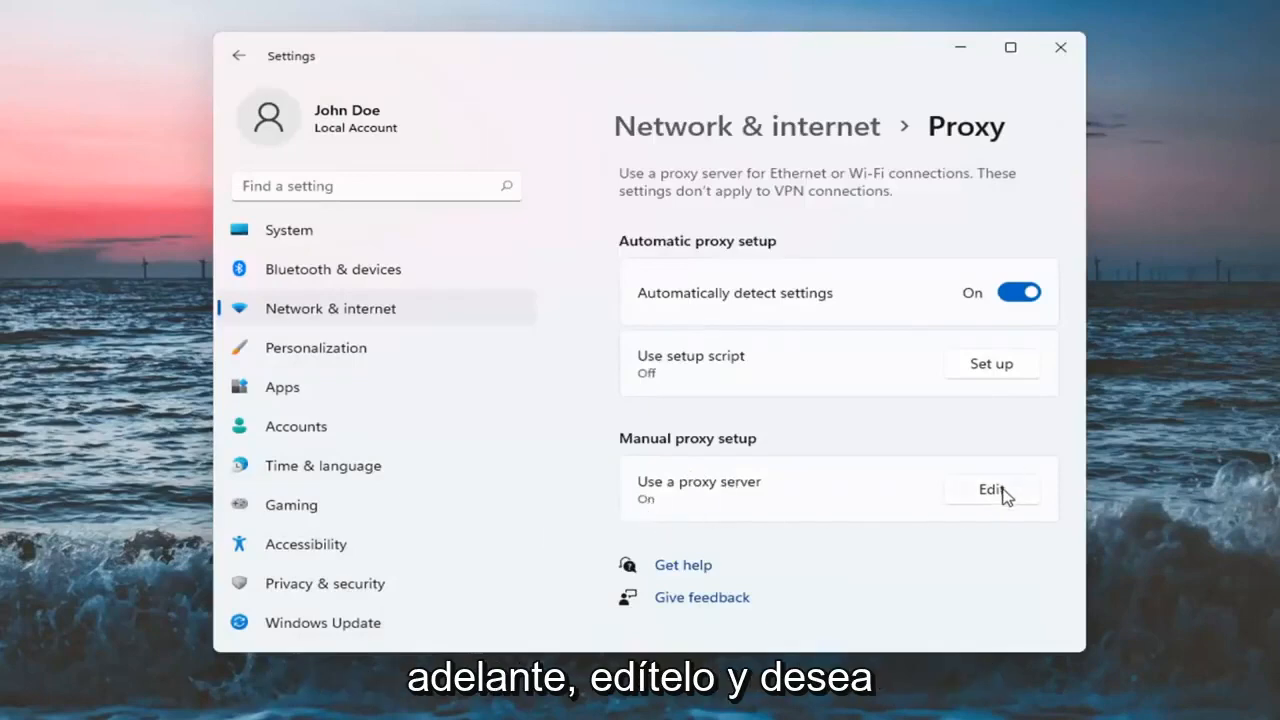
left_click(991, 489)
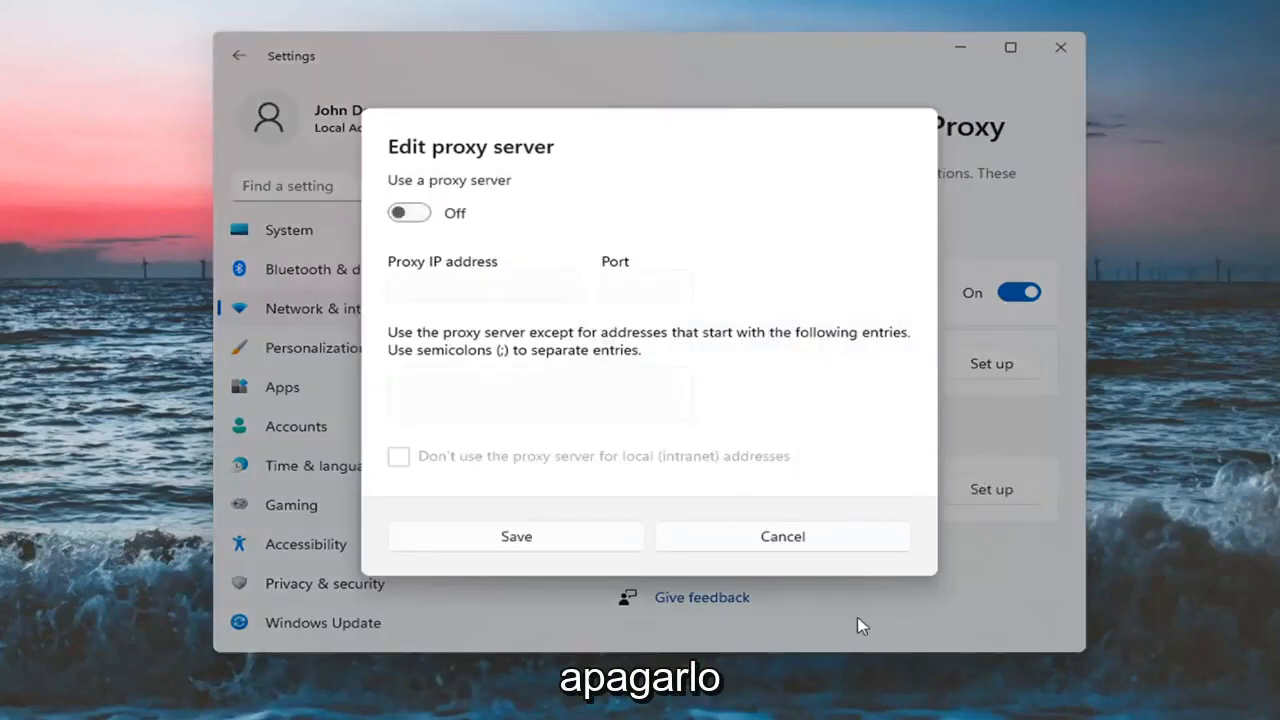
left_click(781, 536)
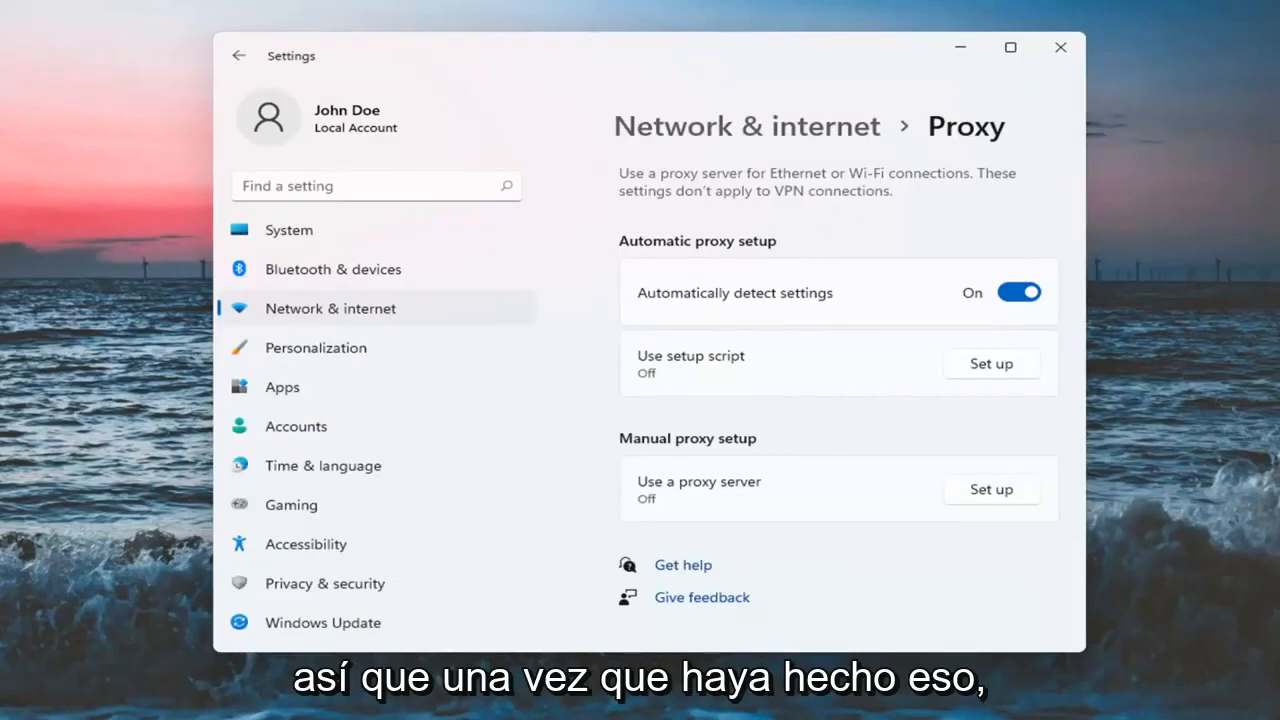
left_click(564, 700)
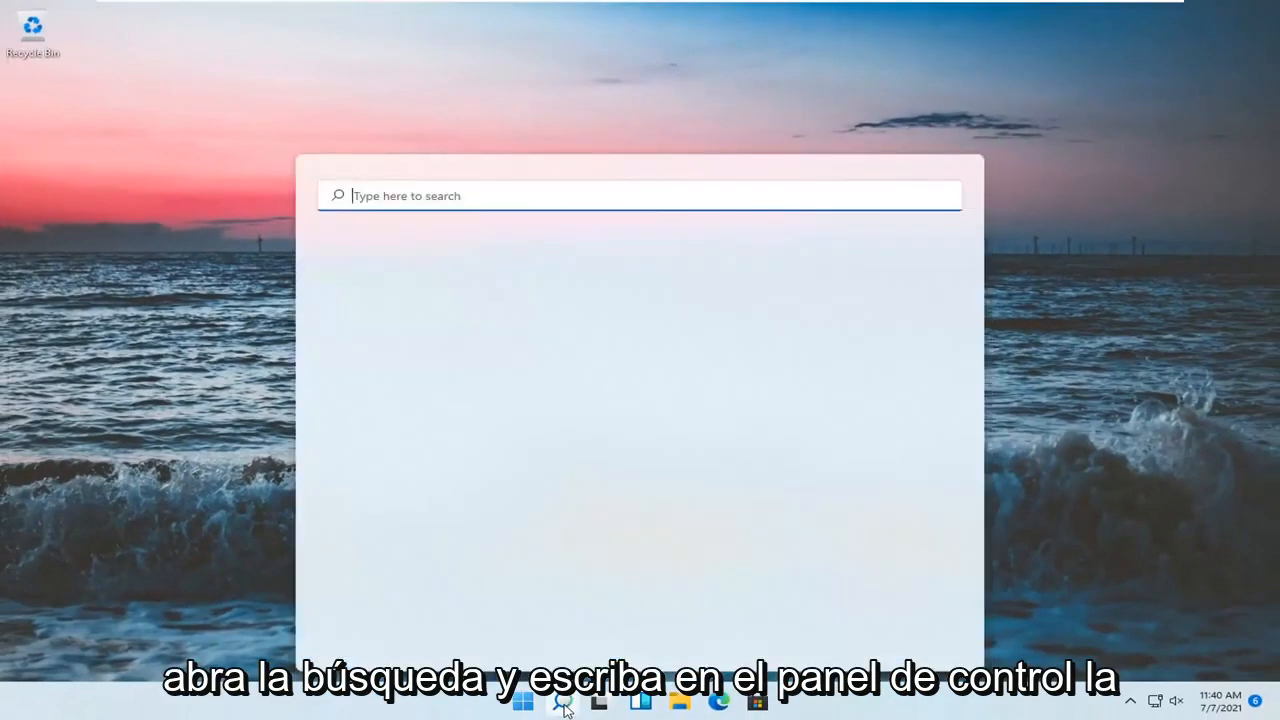
Step: Open Control Panel in Category view and reach Network and Sharing Center via Network and Internet
type("control panel")
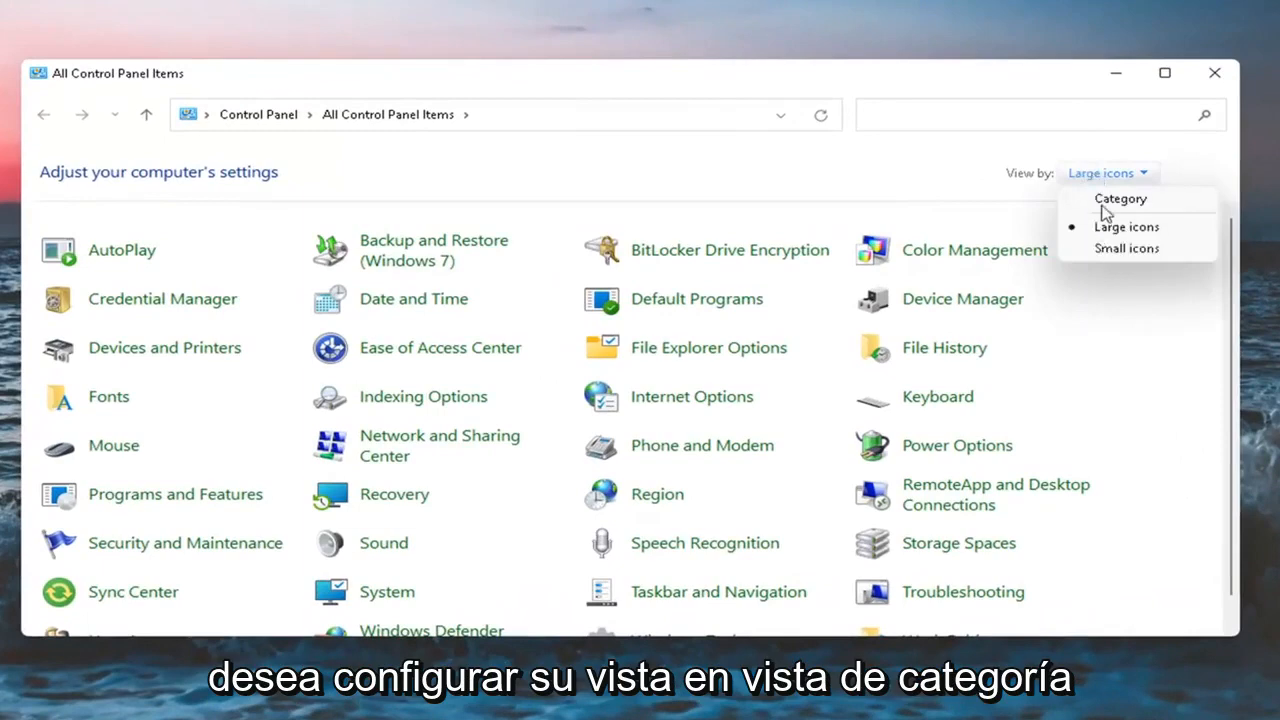
left_click(1120, 198)
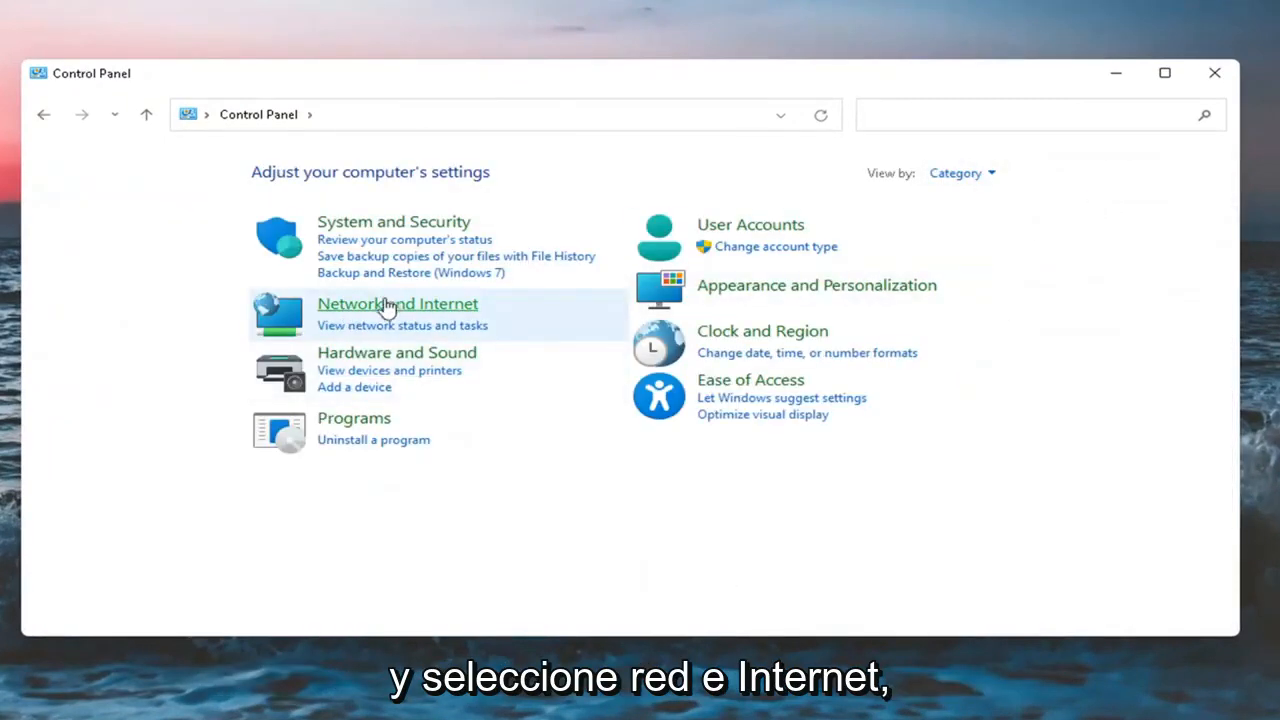
left_click(397, 303)
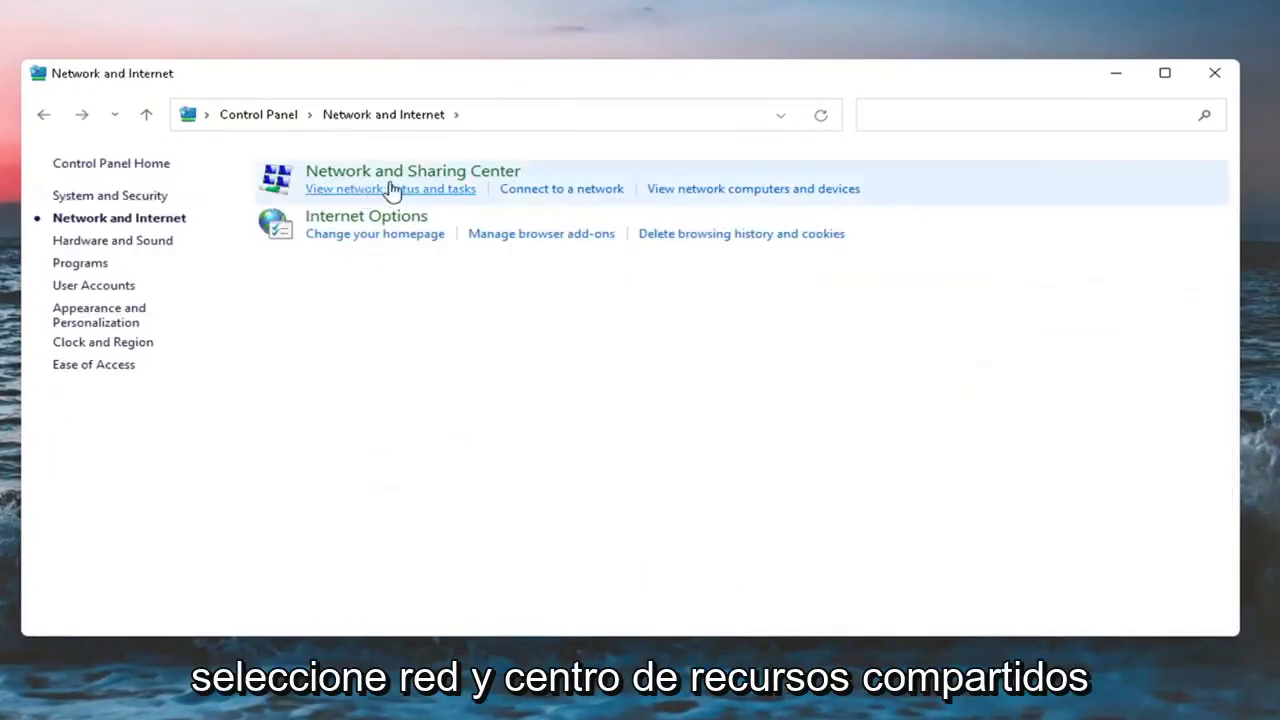
left_click(412, 170)
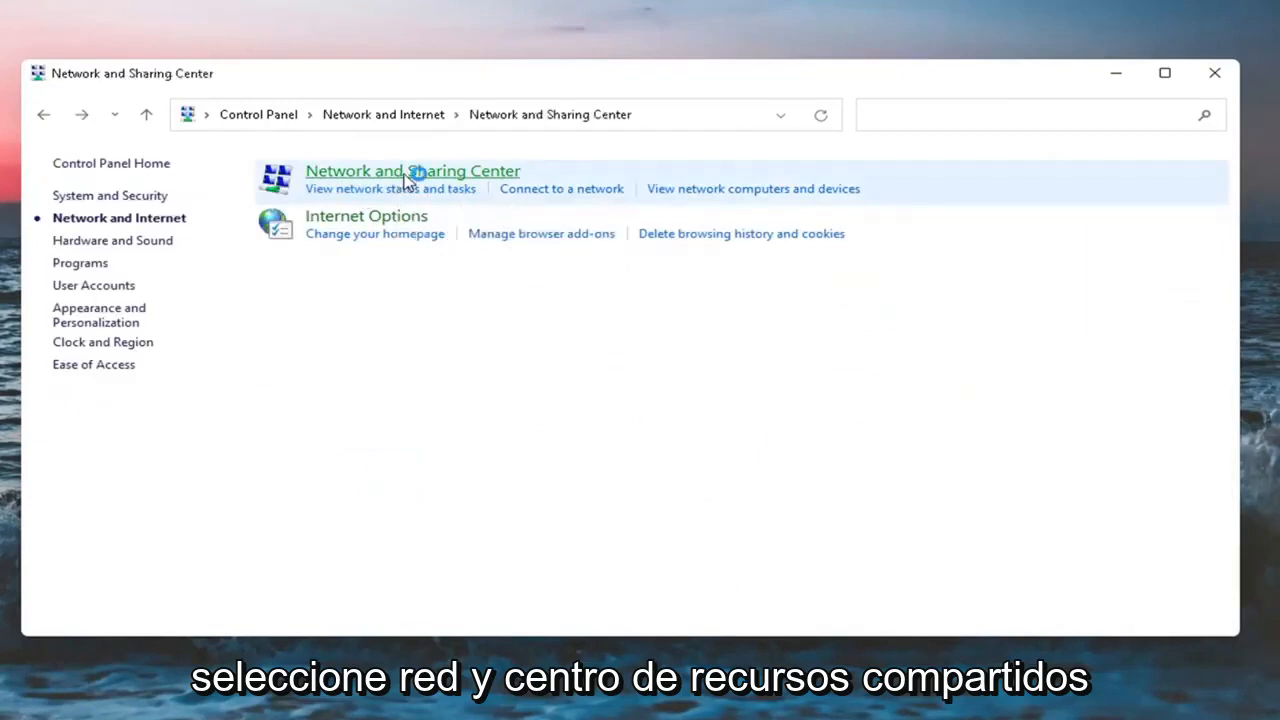
left_click(412, 170)
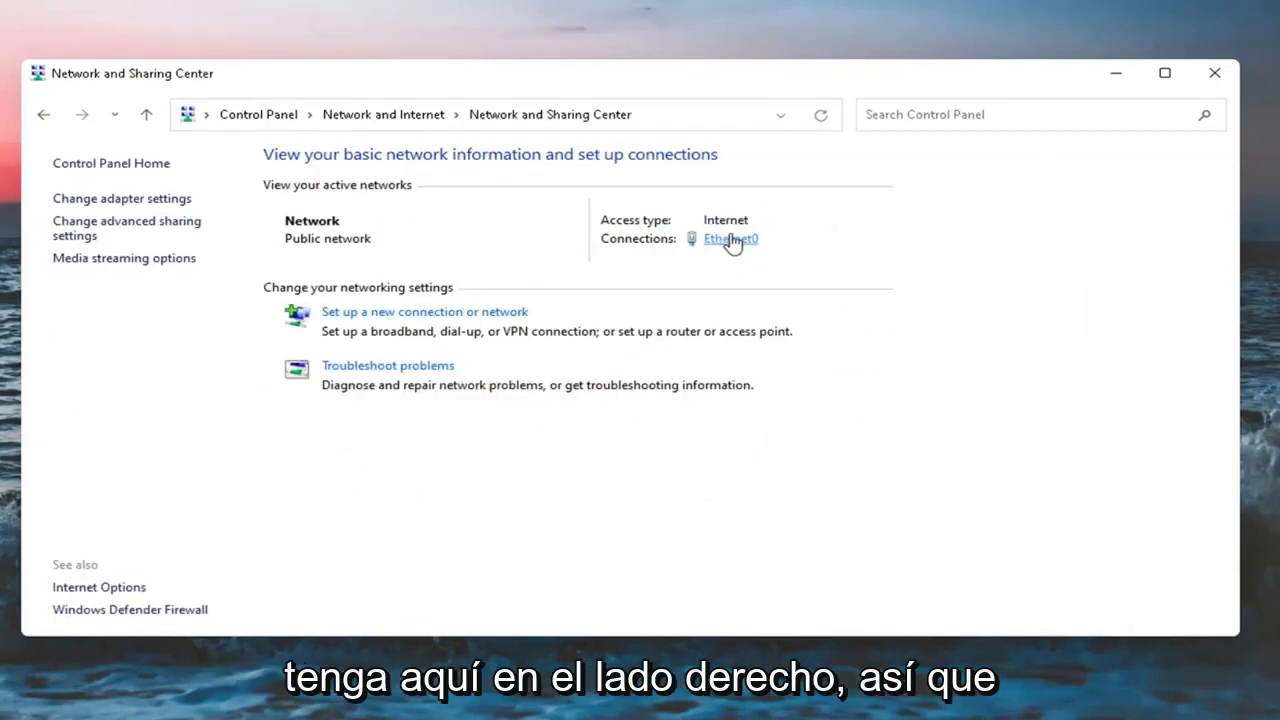
Step: Confirm Ethernet0's TCP/IPv4 obtains IP address and DNS automatically, then close the dialogs
left_click(729, 238)
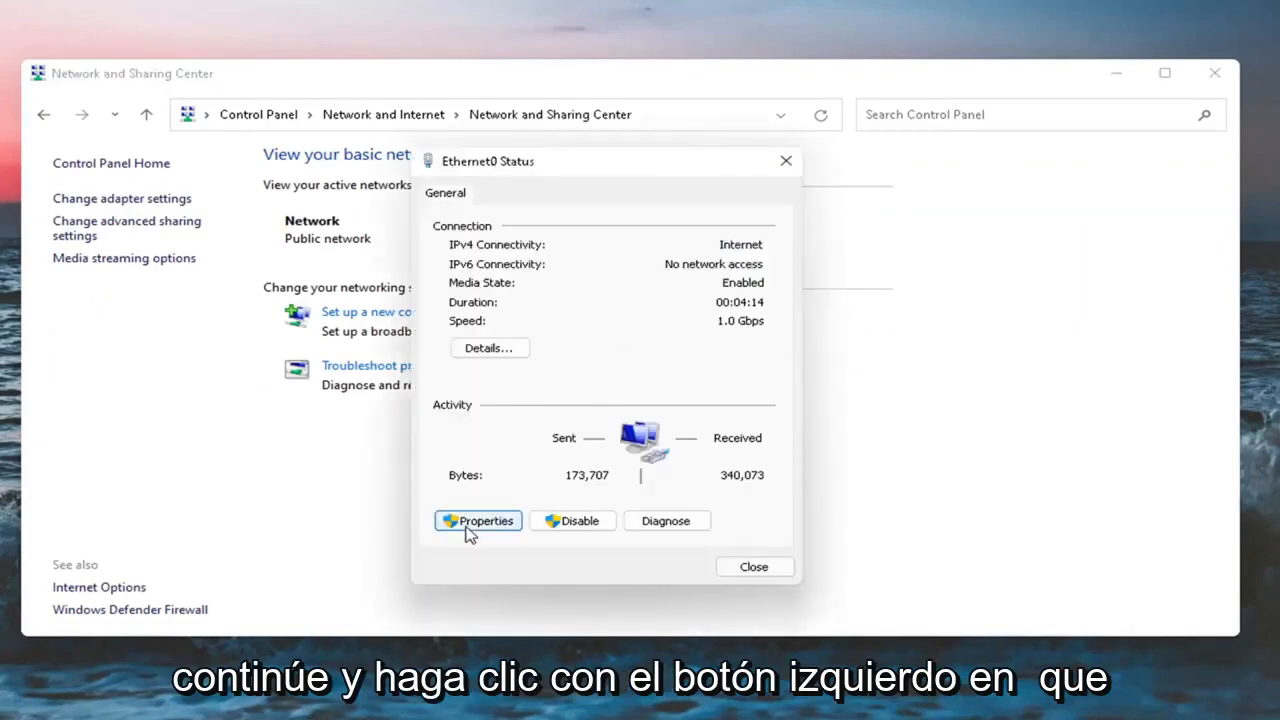
left_click(477, 520)
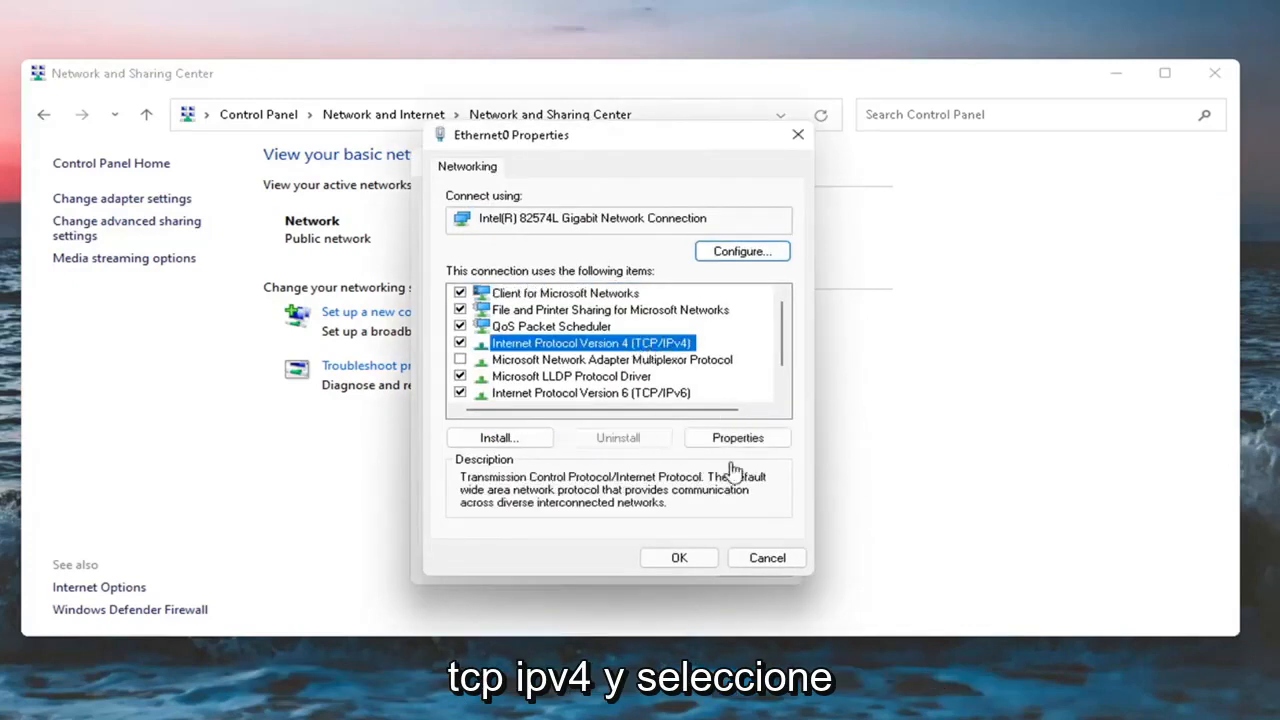
left_click(737, 437)
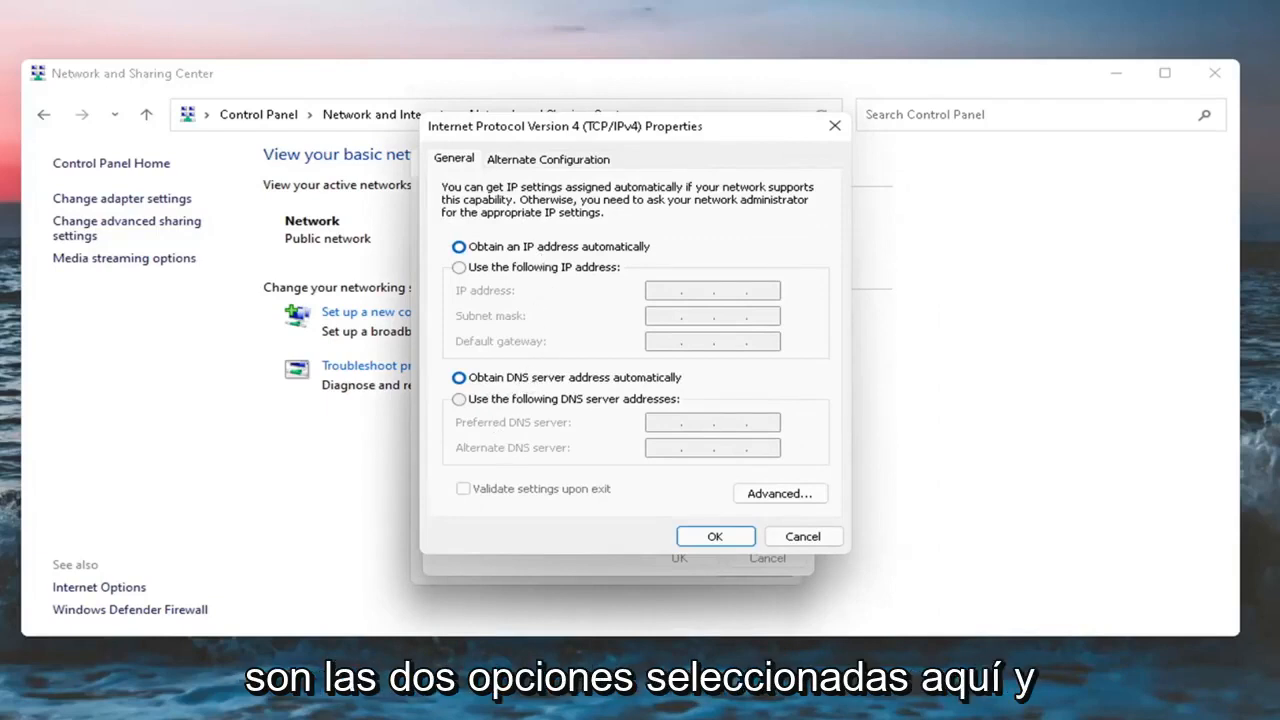
left_click(714, 536)
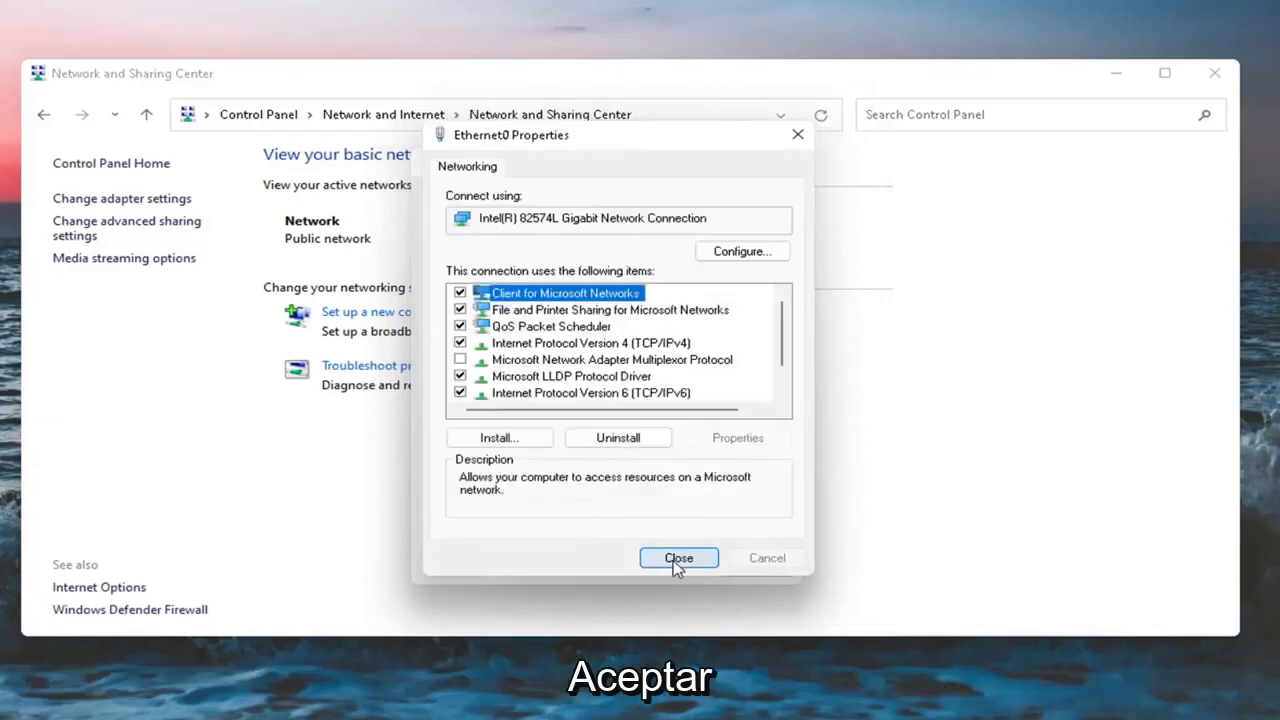
left_click(678, 558)
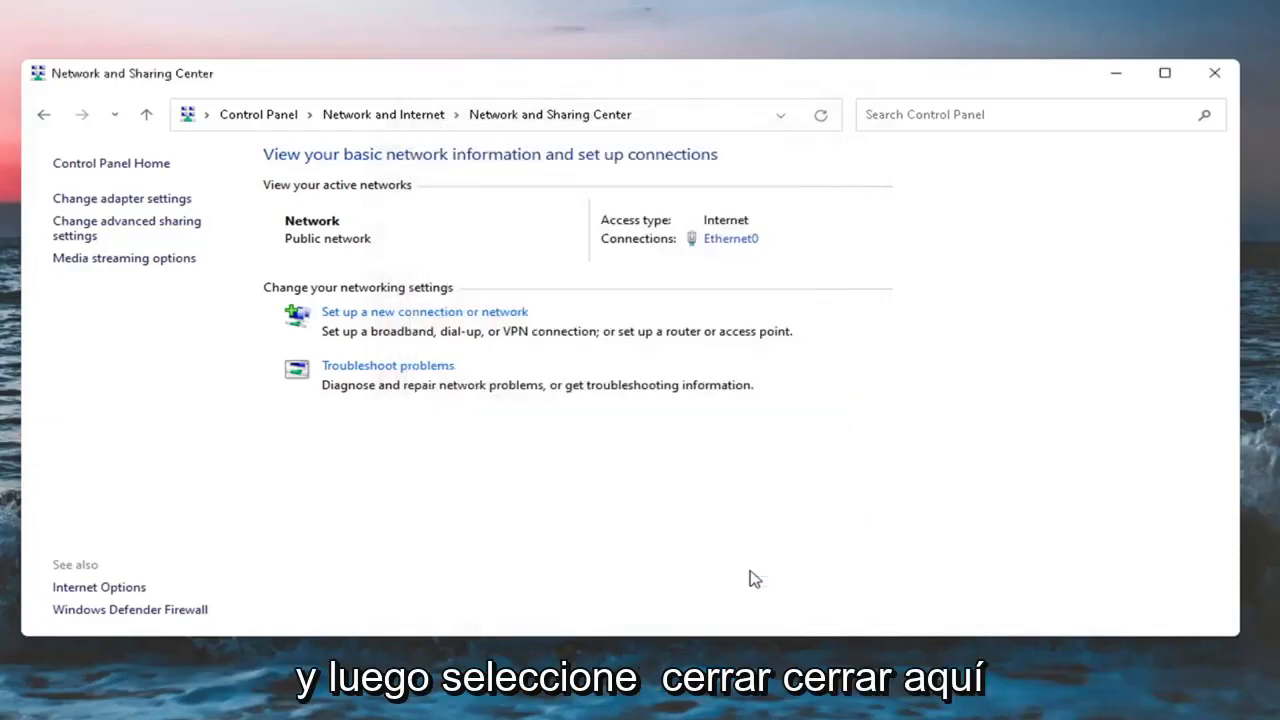
mouse_move(100, 228)
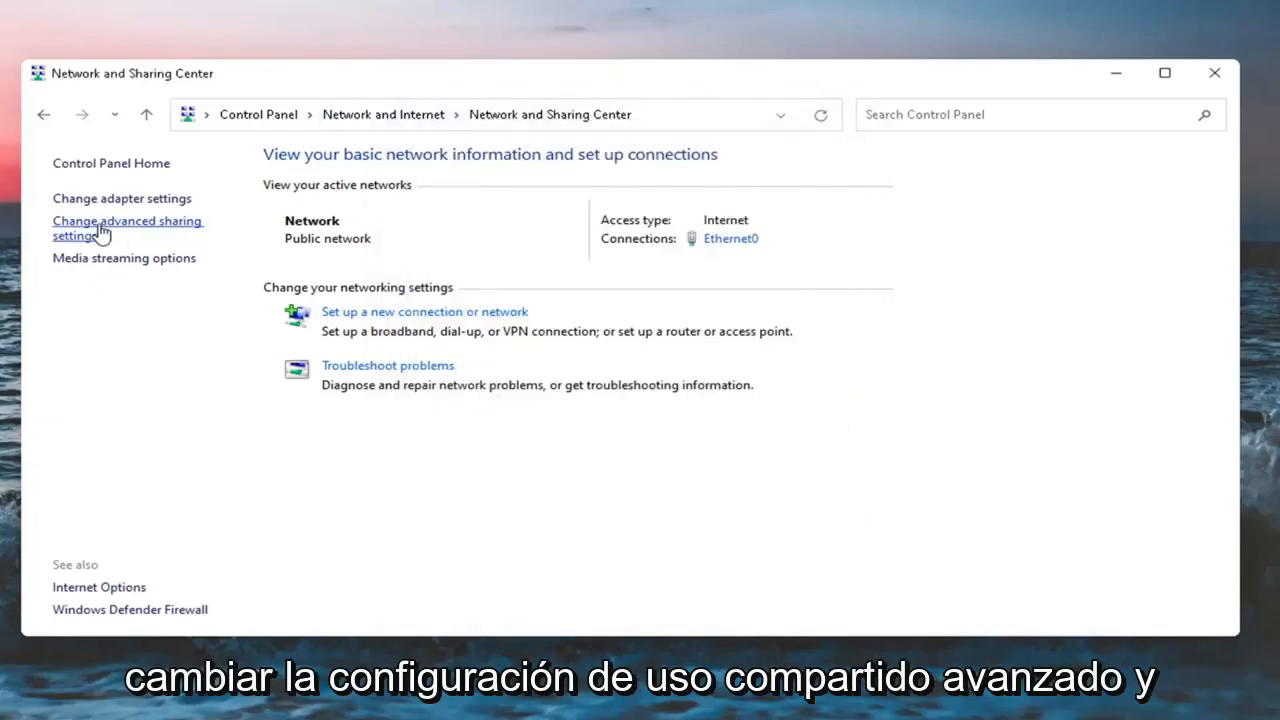
Step: Turn on network discovery and file and printer sharing in advanced sharing settings, and save
left_click(127, 228)
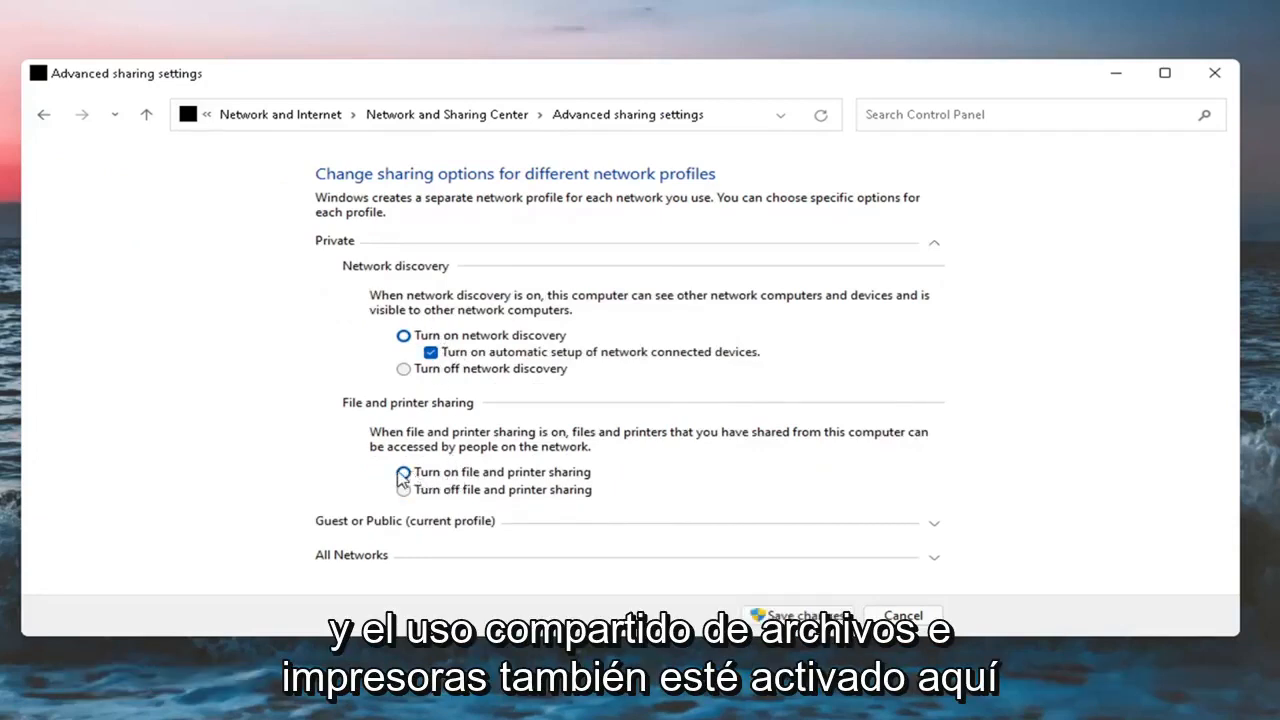
left_click(403, 471)
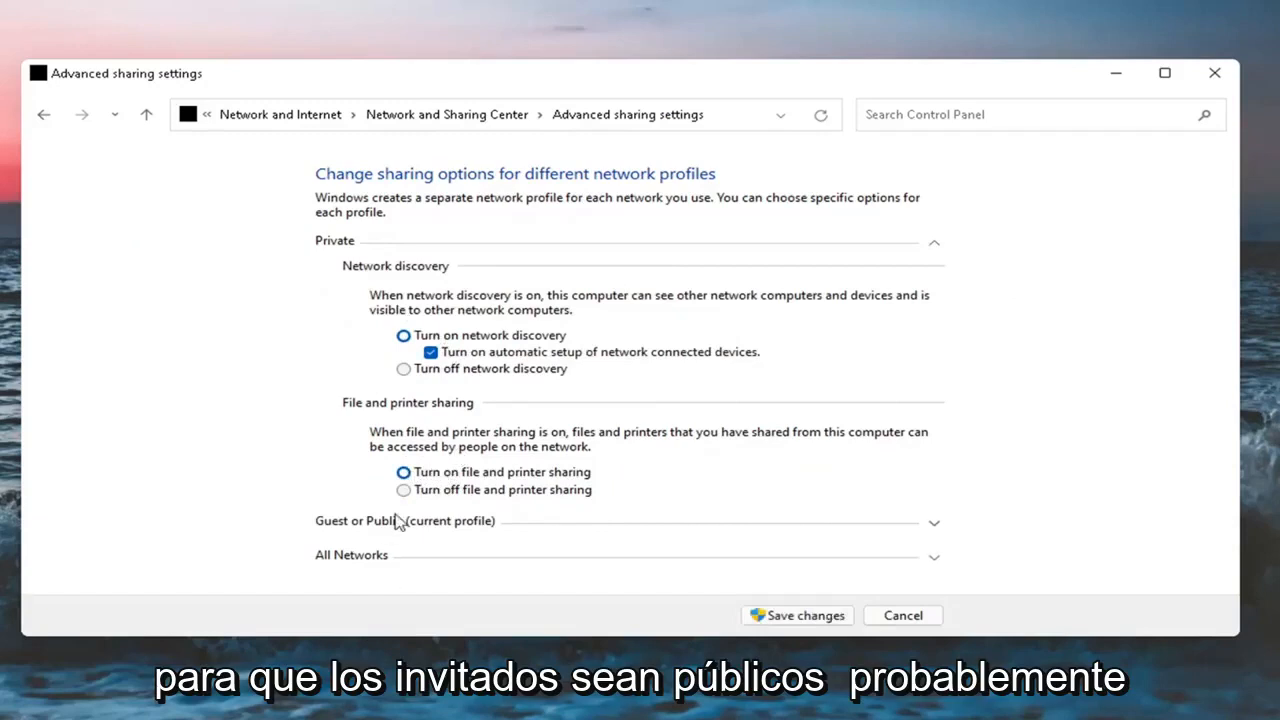
mouse_move(490, 537)
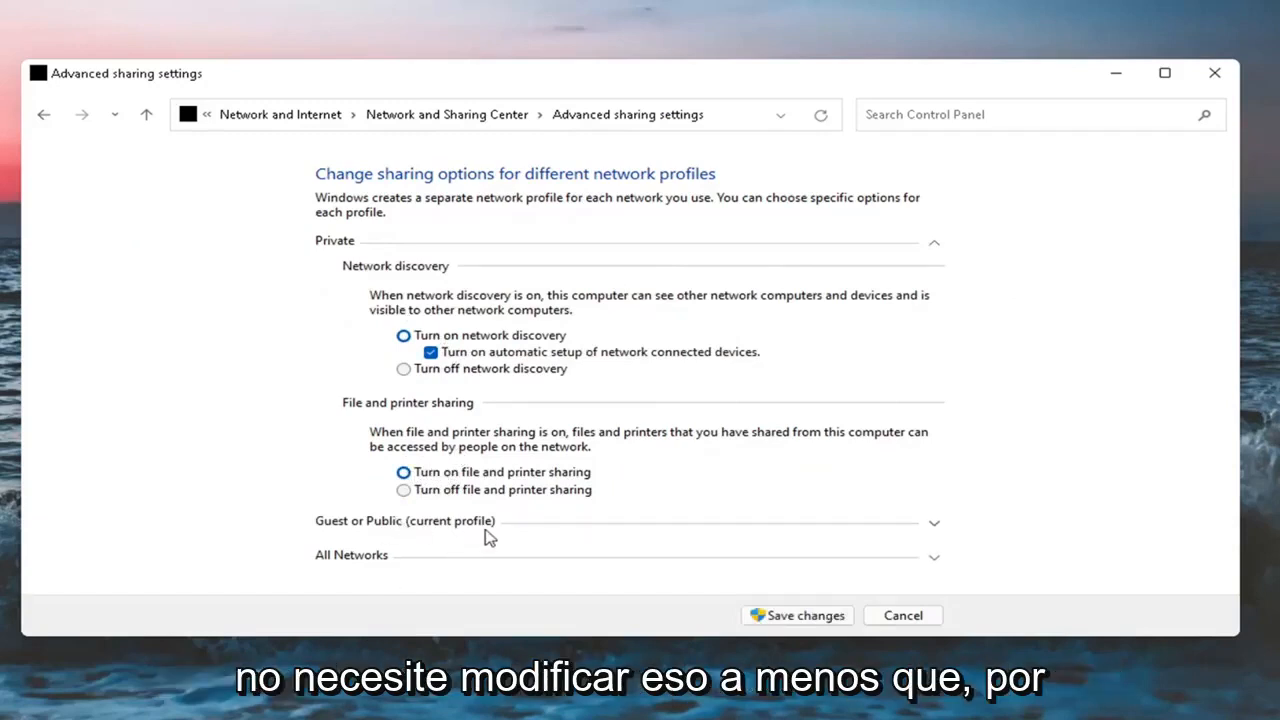
mouse_move(447, 543)
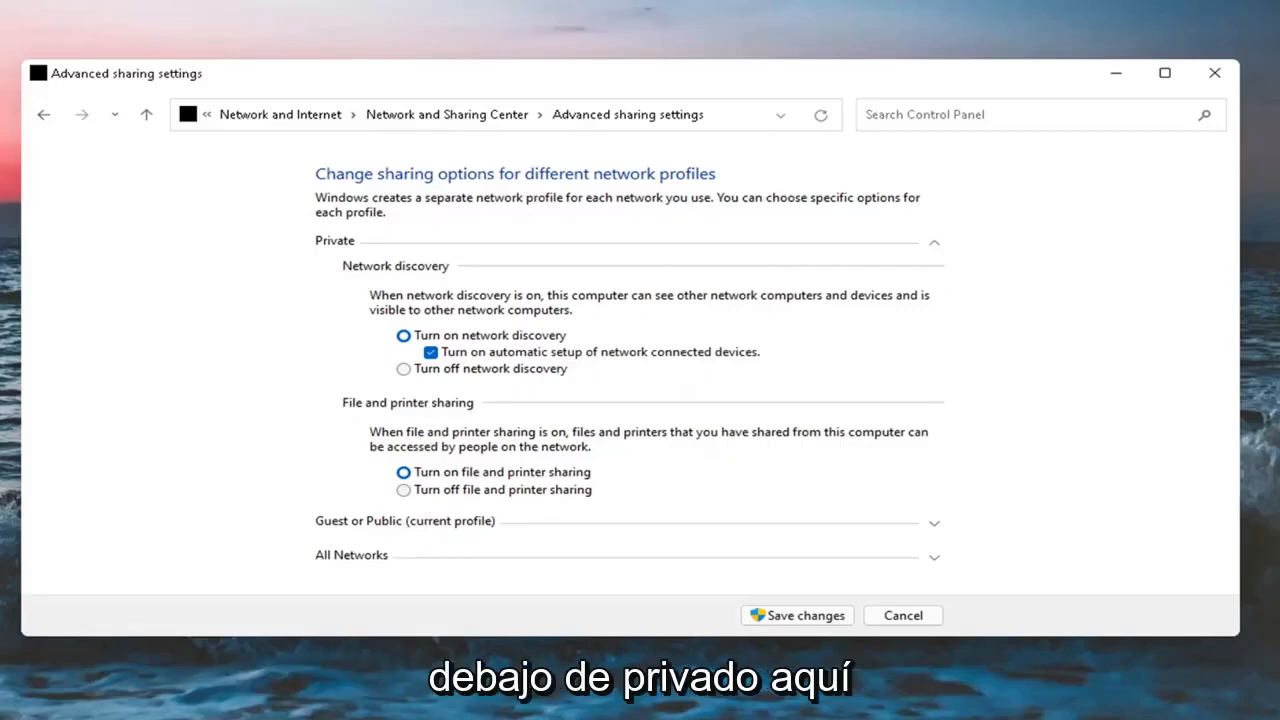
mouse_move(519, 336)
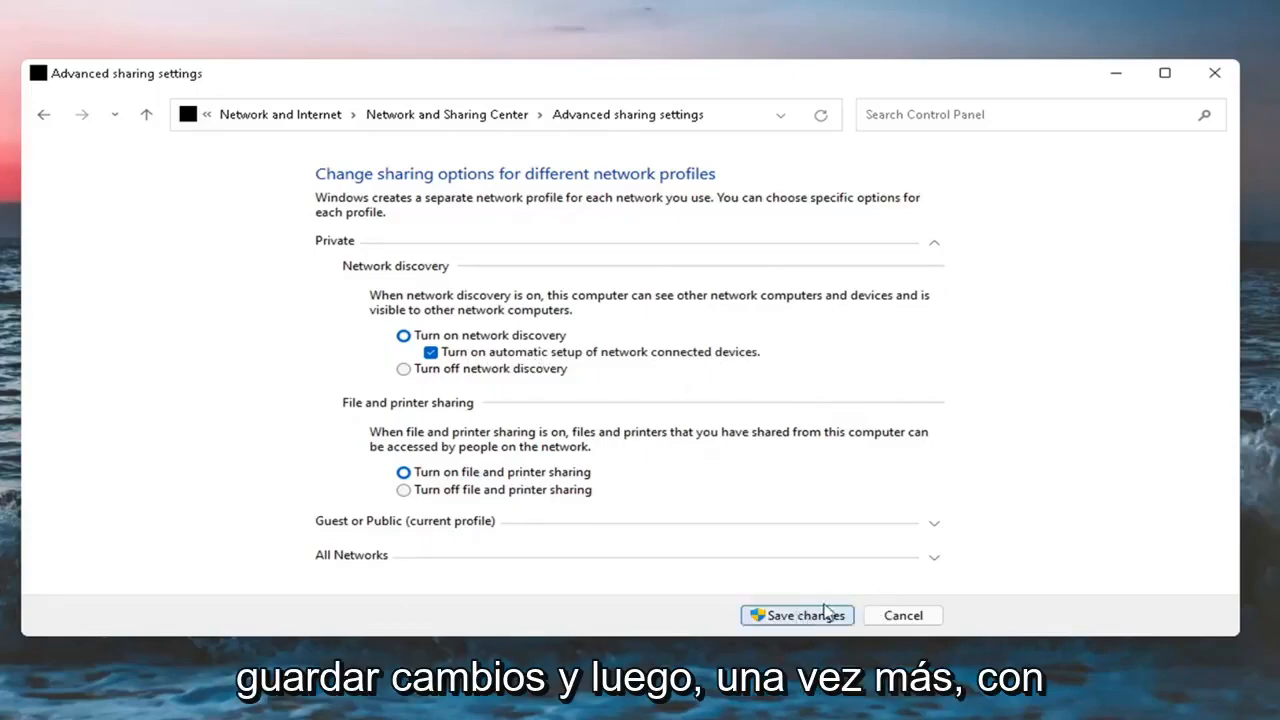
left_click(796, 615)
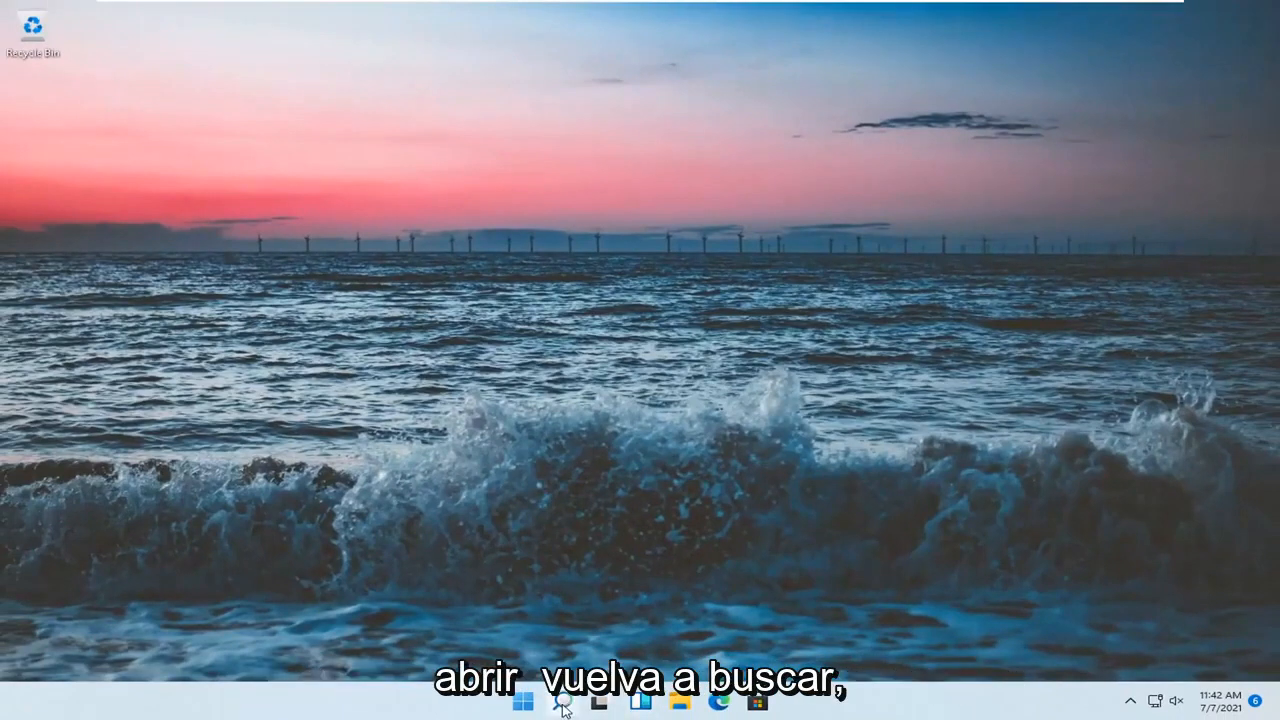
Step: Tick SMB 1.0/CIFS File Sharing Support in Windows Features and click OK
type("windows fe")
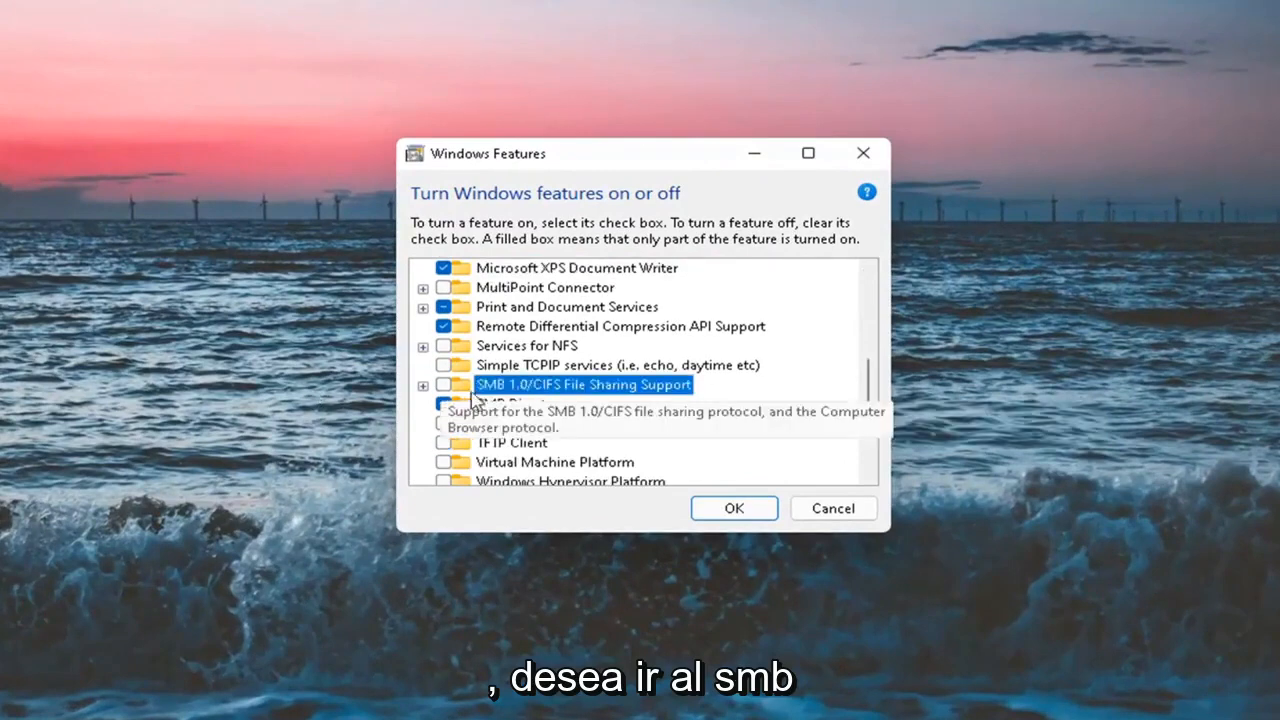
left_click(423, 384)
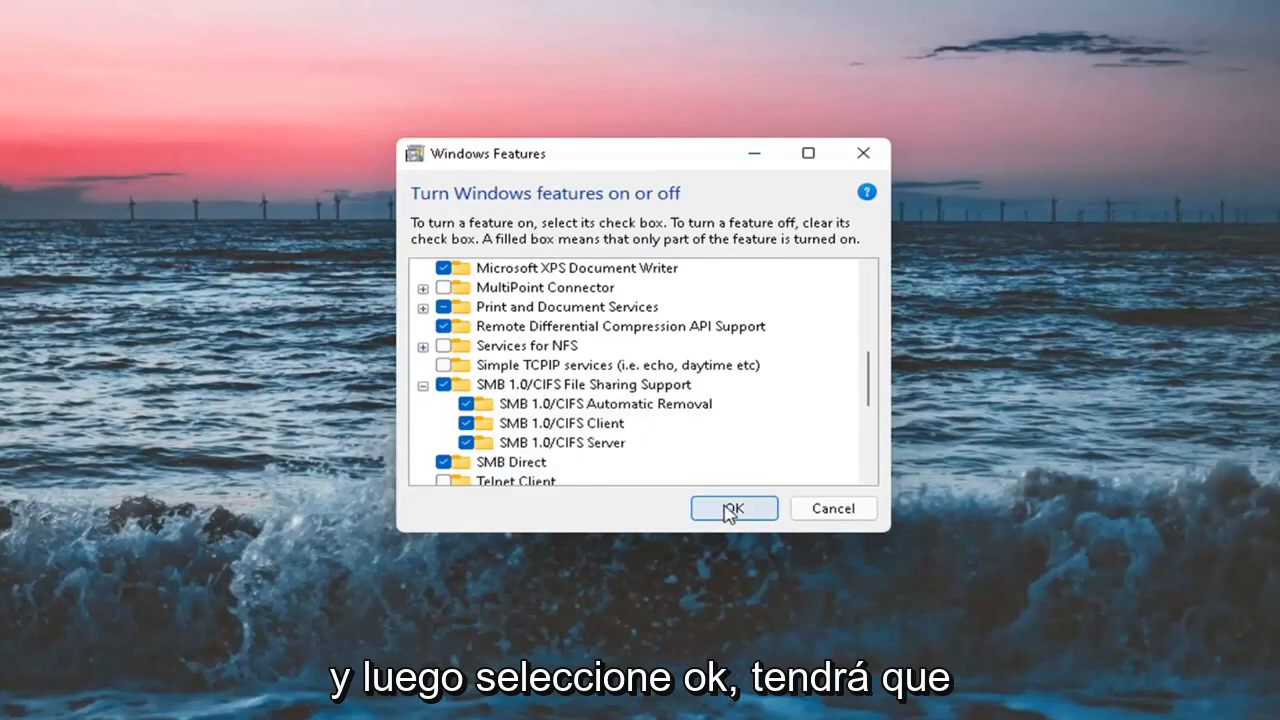
left_click(733, 508)
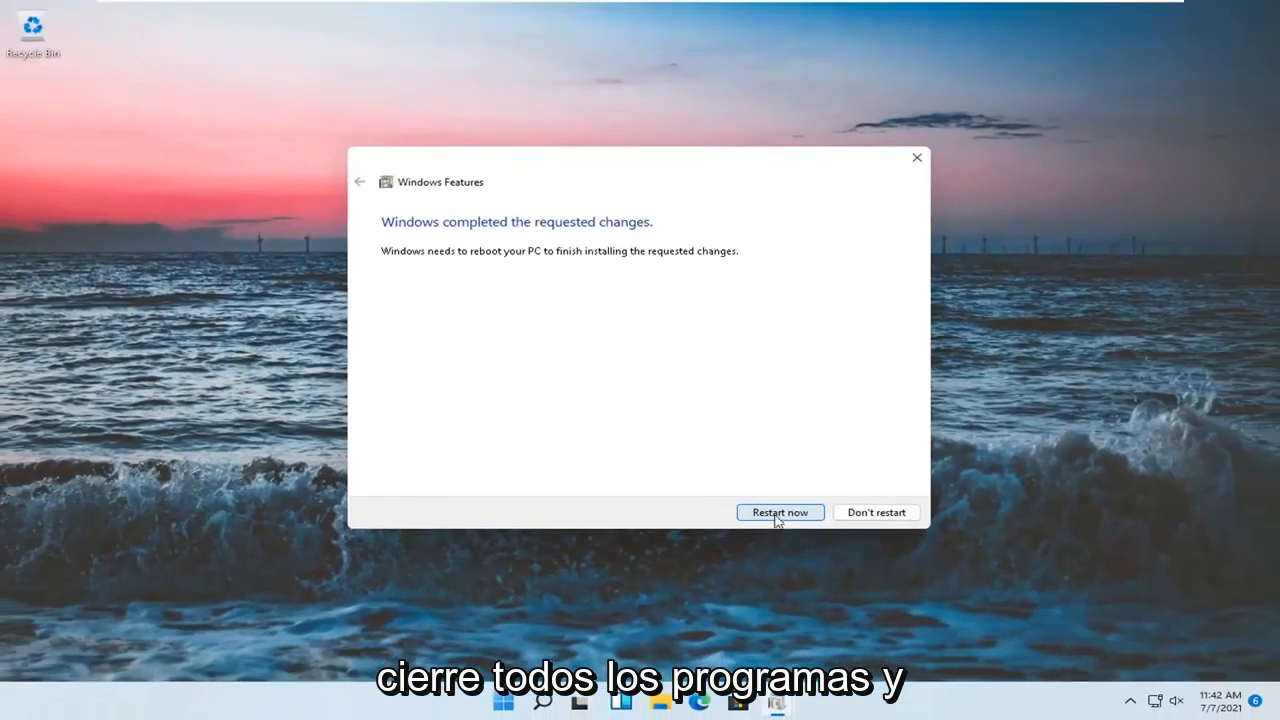
Step: Restart the PC now to finish installing the SMB feature changes
left_click(780, 512)
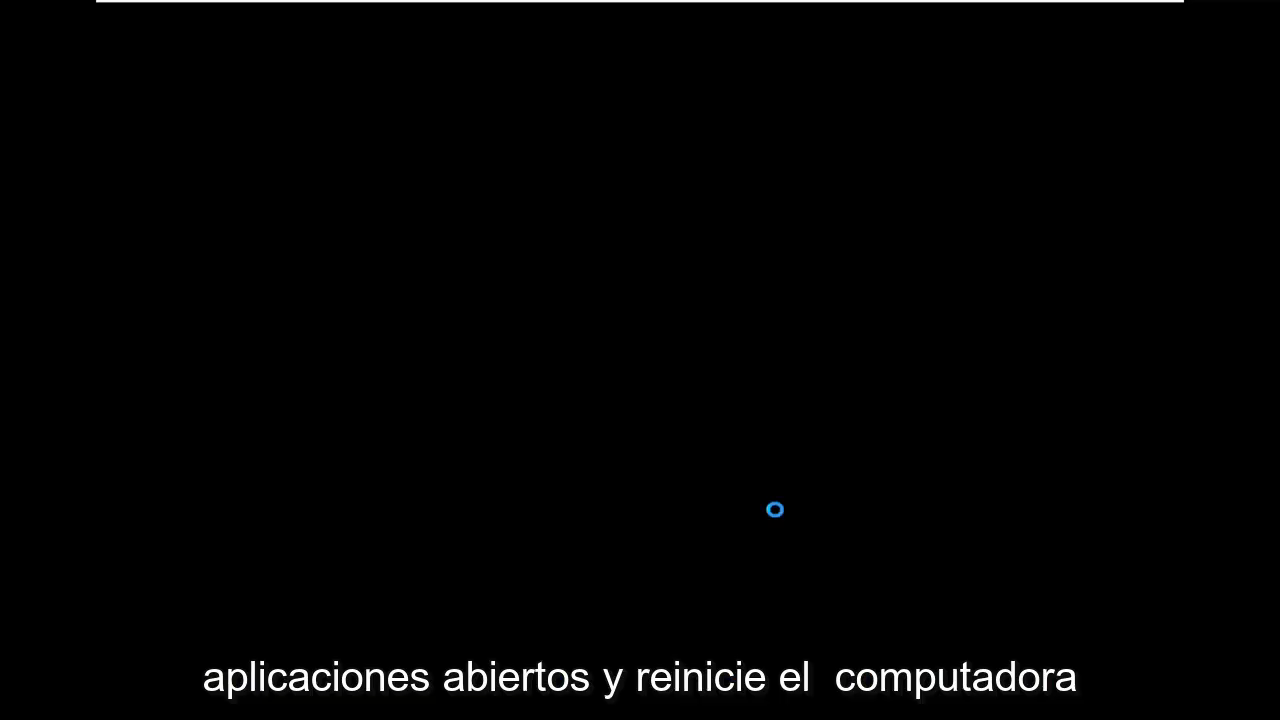